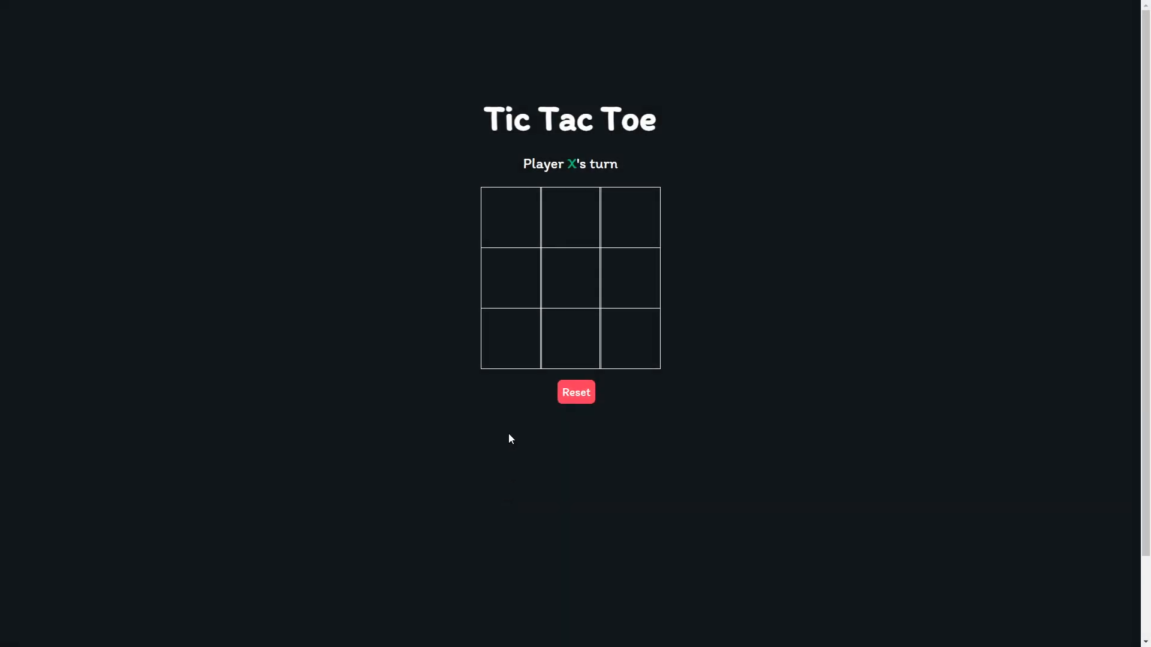
Preview the finished game: play marks until X wins, start a new game and claim tiles again
click(510, 218)
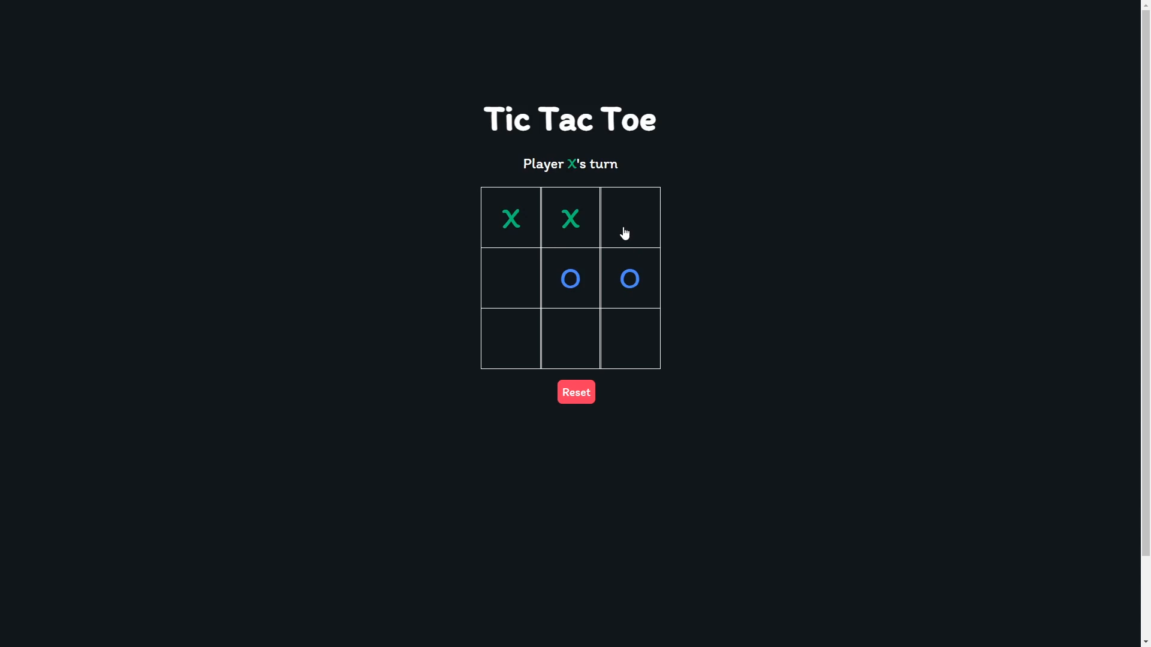
click(575, 392)
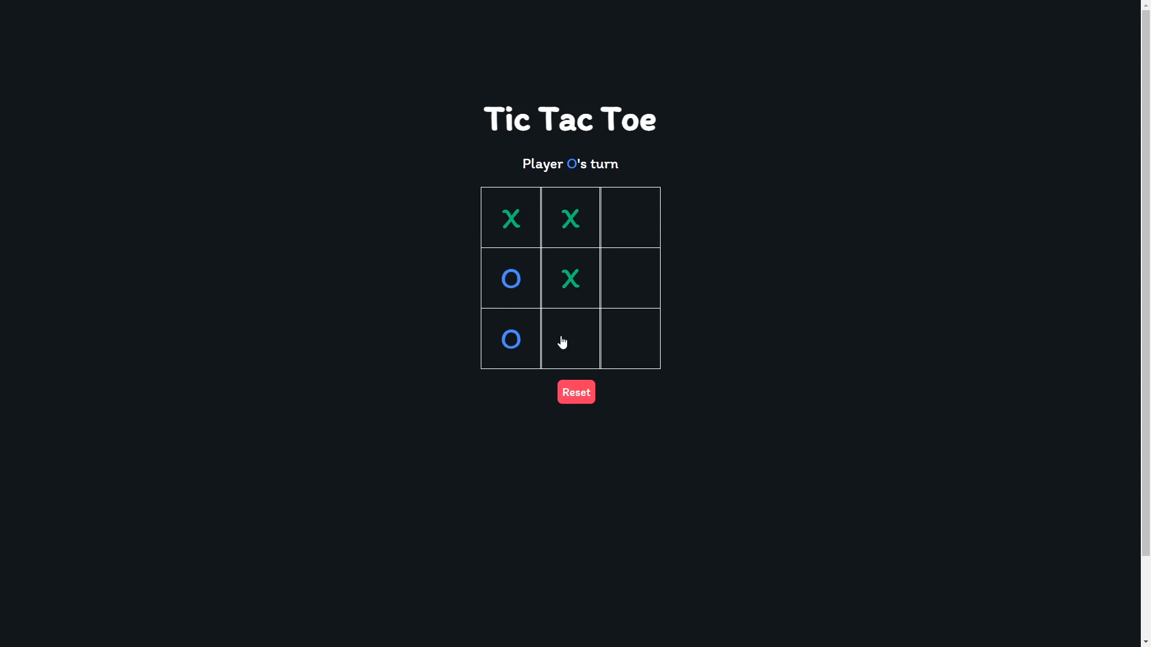
click(630, 339)
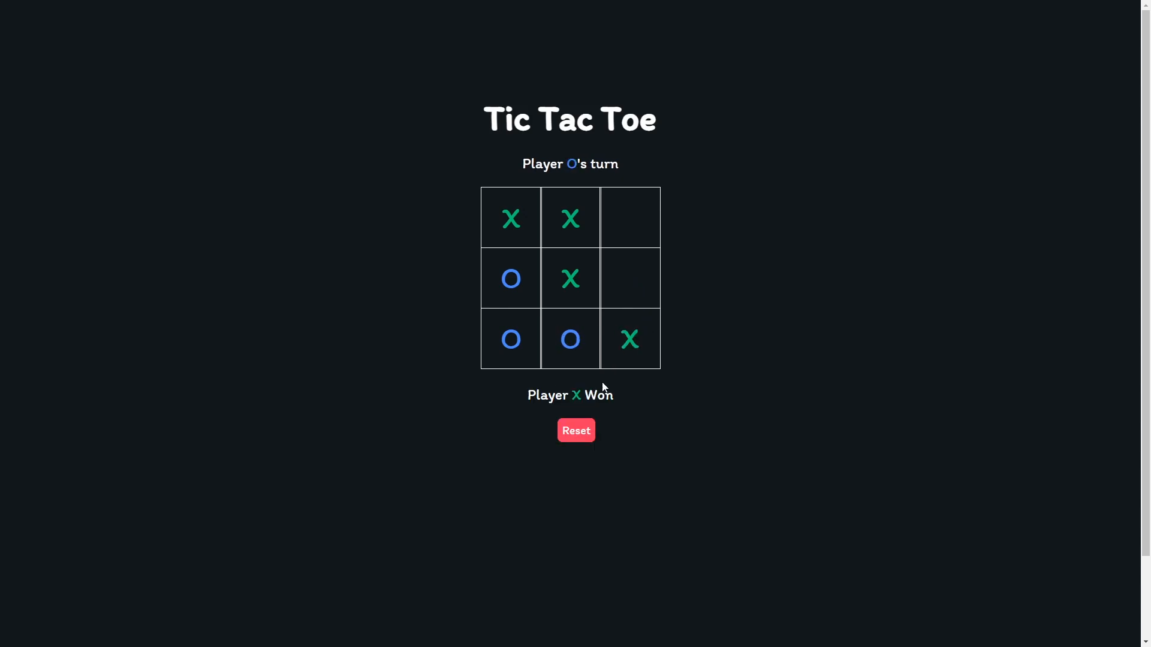
click(575, 430)
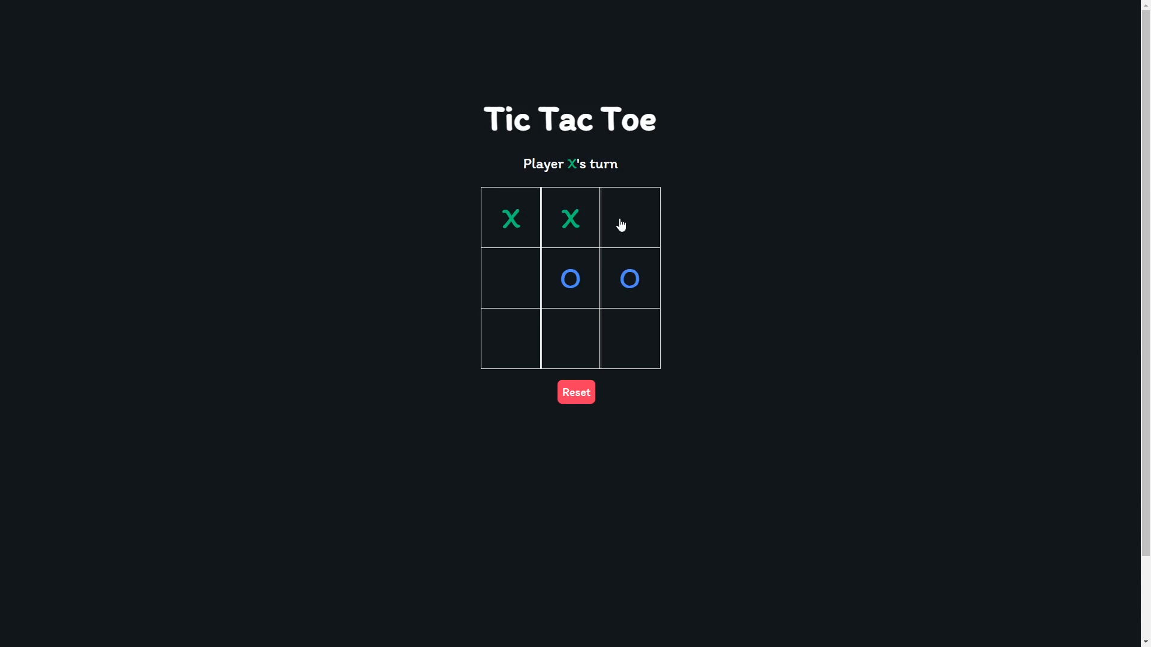
click(575, 392)
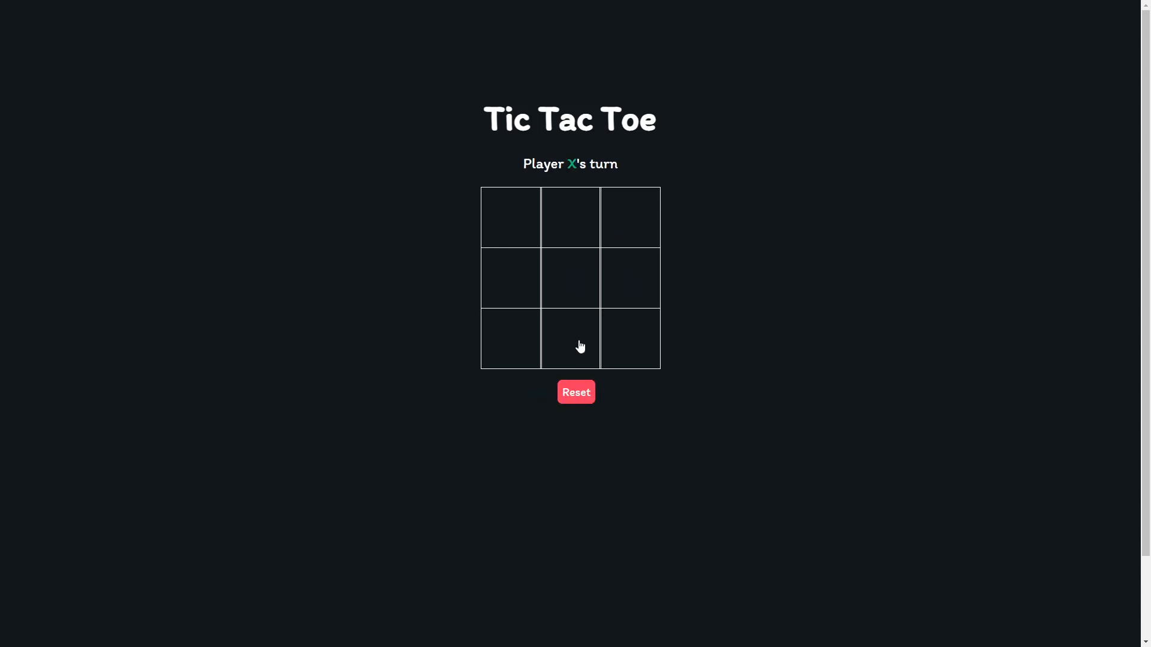
click(571, 338)
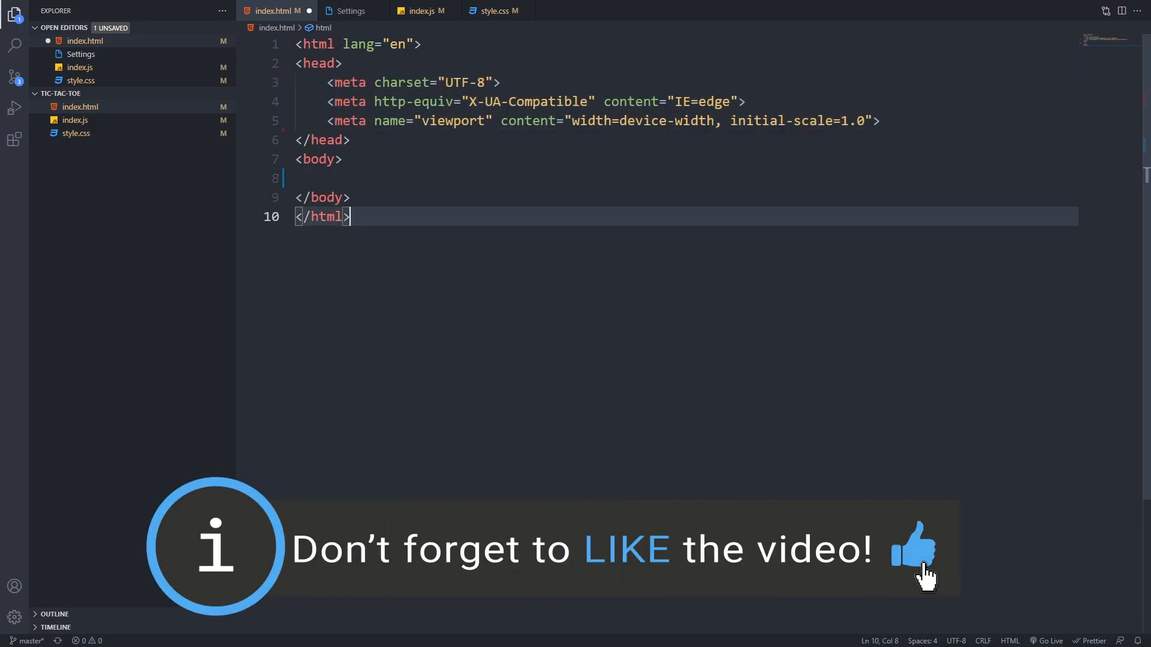
Add head tags linking style.css and ./index.js and set the title to Tic-Tac-Toe
text(<link rel="stylesheet" href="style.css">)
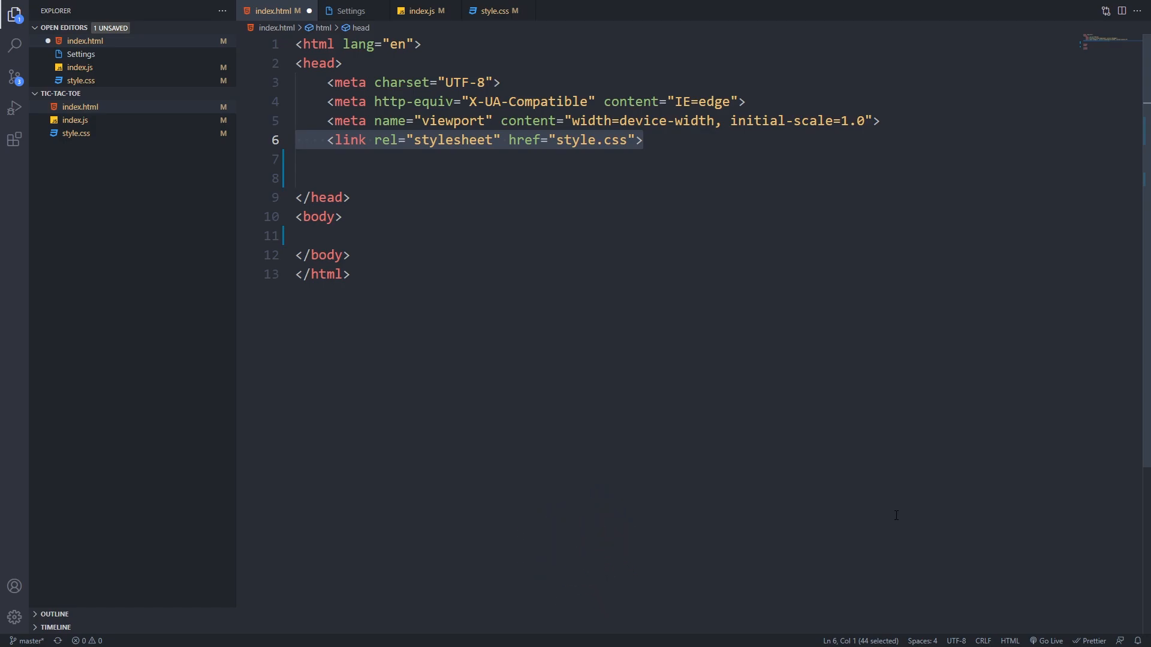
text(<script src="./index.js"></script>)
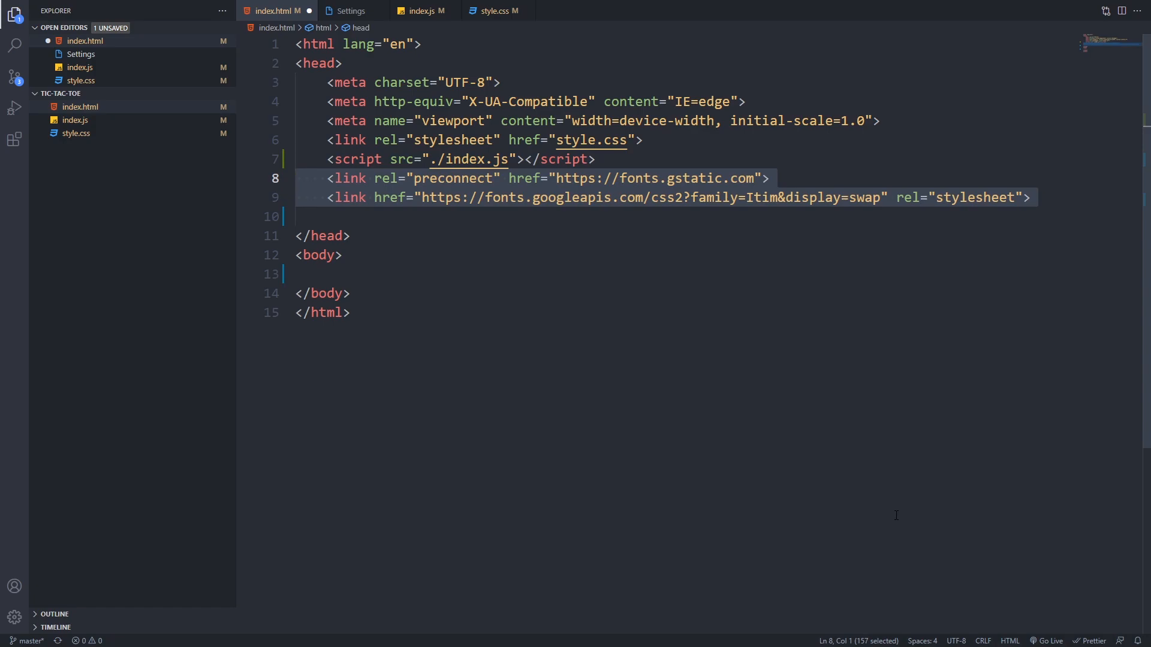
text(<title>Tic-Tac-Toe</title>)
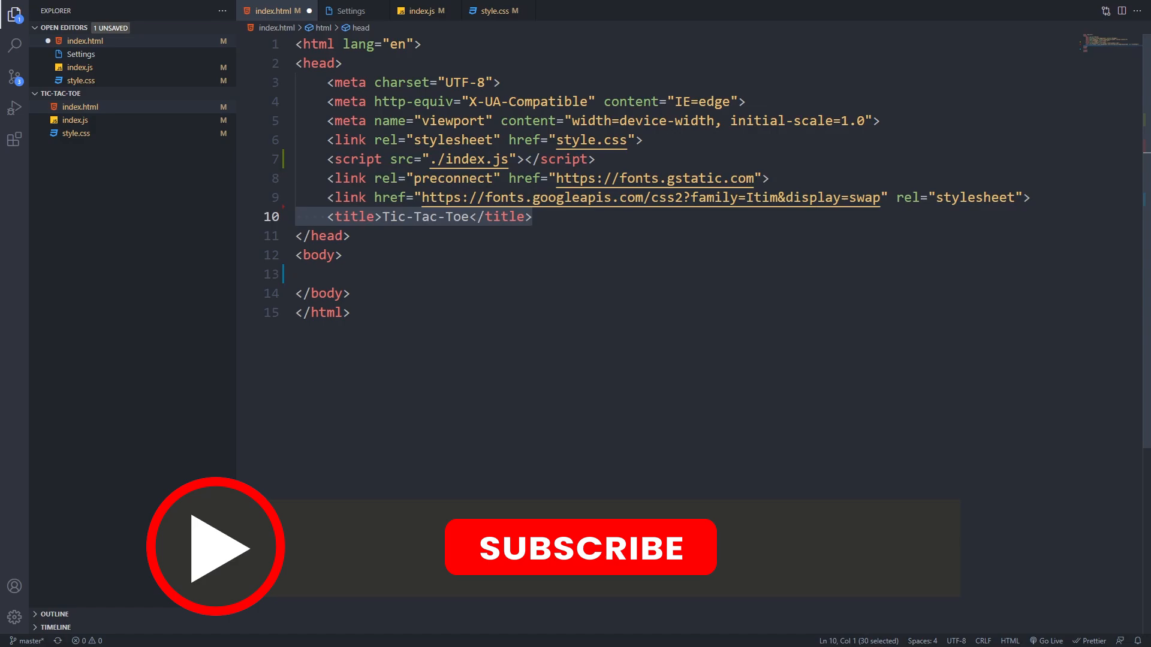
Write main.background with title, display, nine div.tile container, announcer and a Reset button section
click(579, 547)
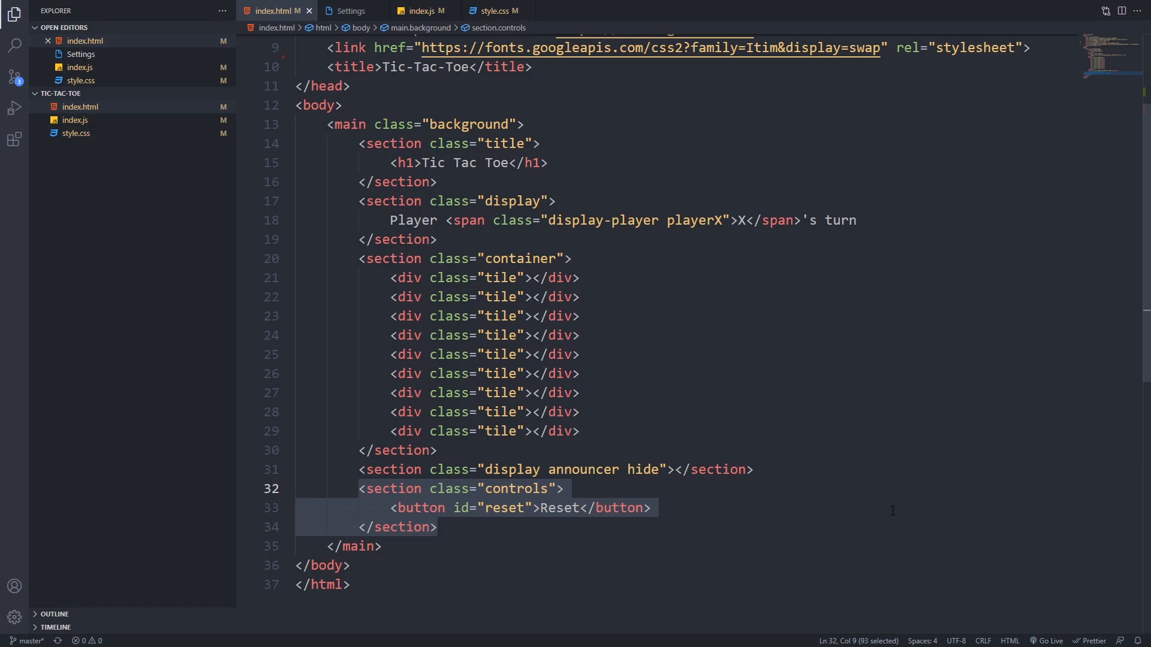
click(491, 11)
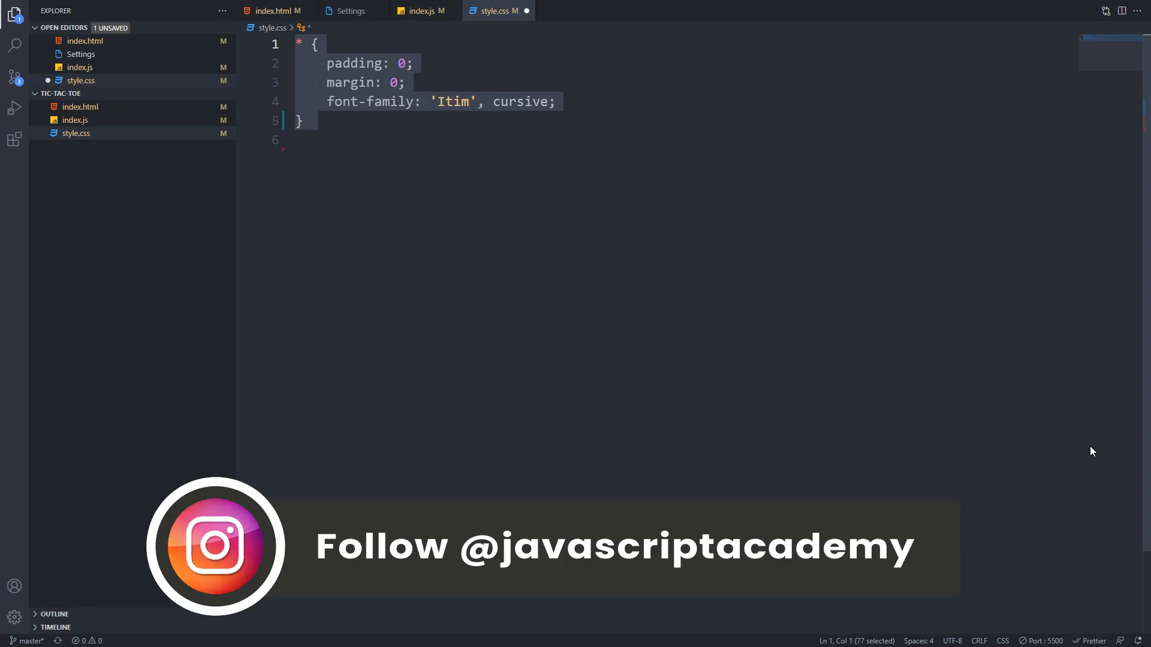
Write the .background and .display rules with the title, hide, container and tile blocks for a 3x3 grid
text(.background {)
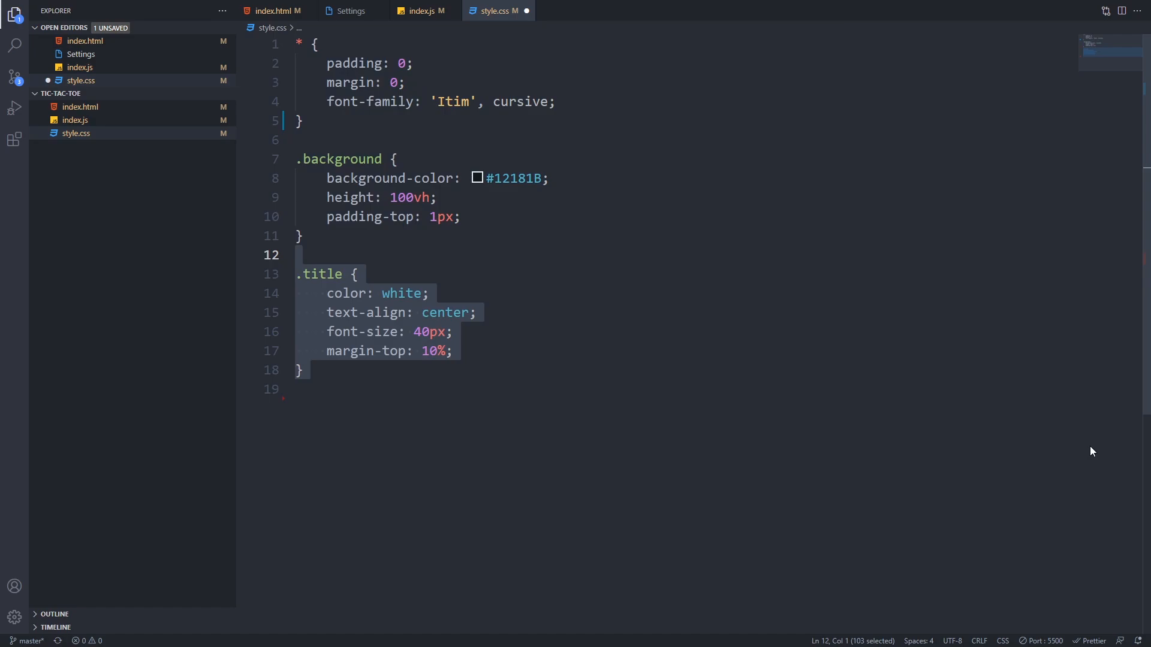
text(.display {)
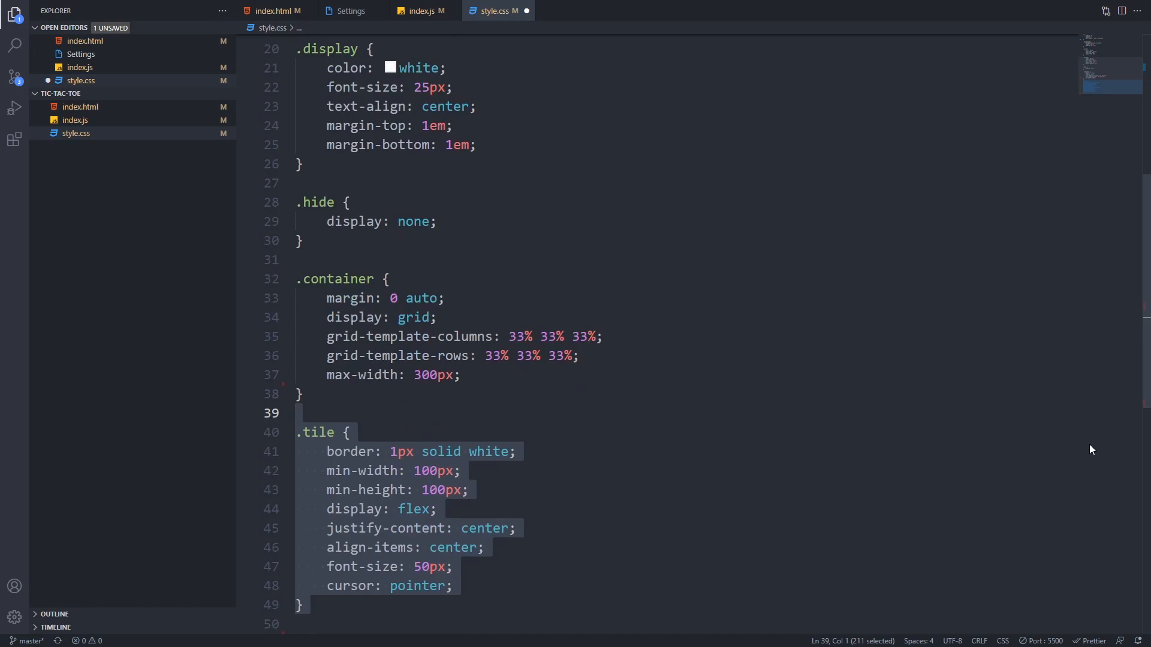
Add .playerX green, .playerO blue, centred .controls and a red rounded #reset rule, then save style.css
scroll(down, 3)
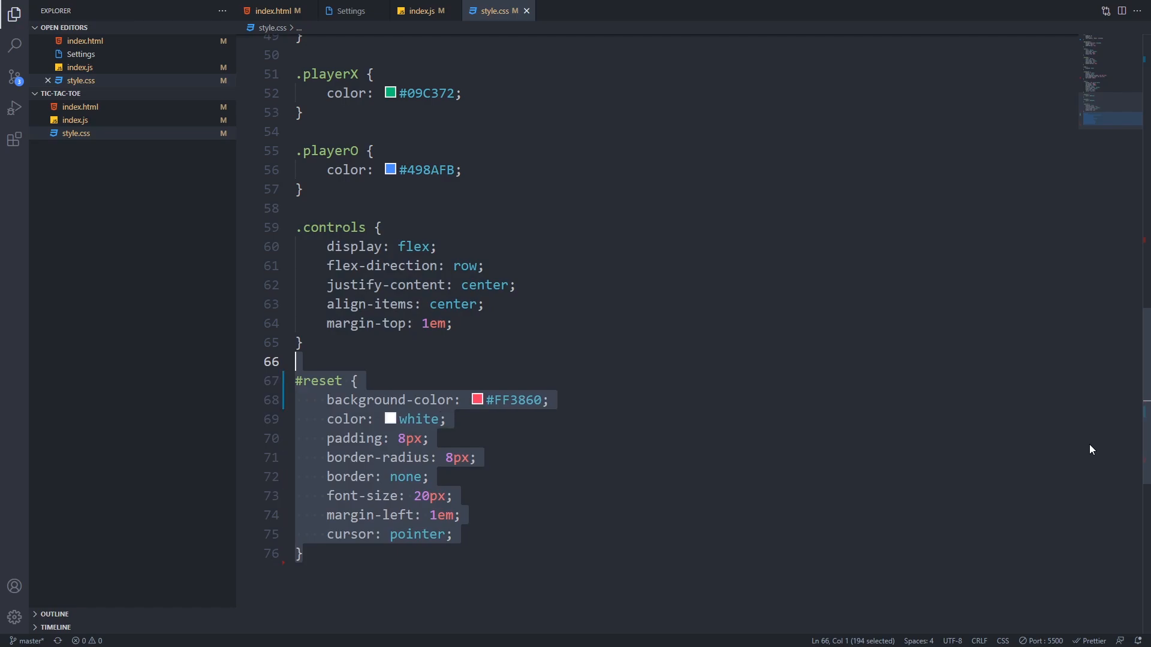
click(421, 11)
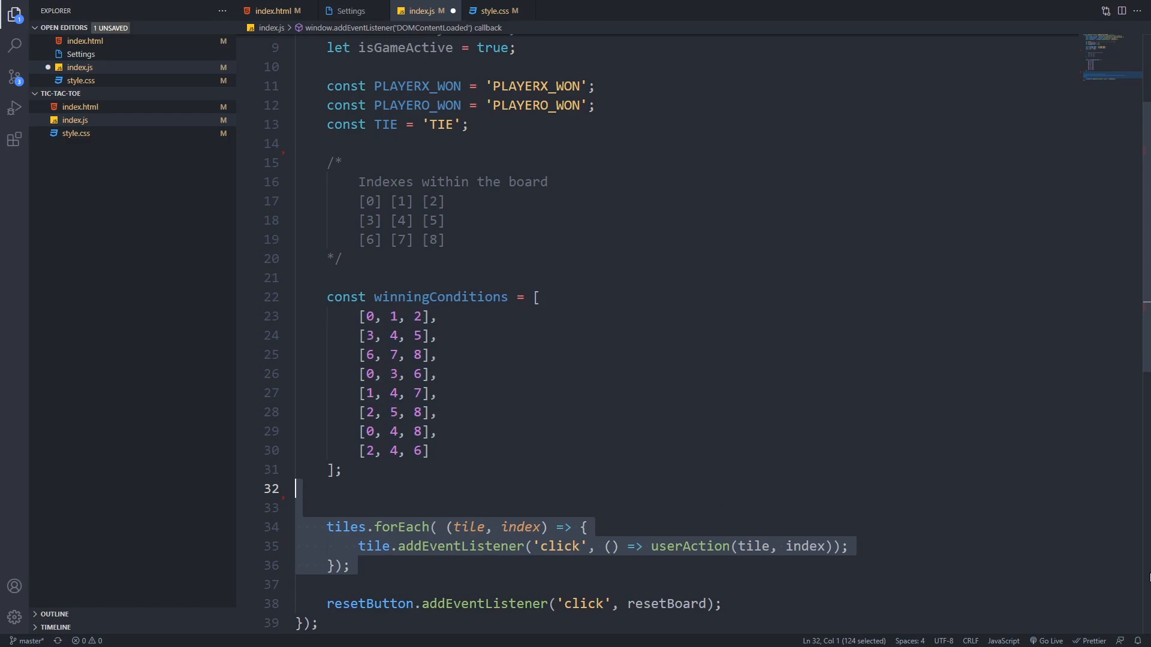
scroll(down, 3)
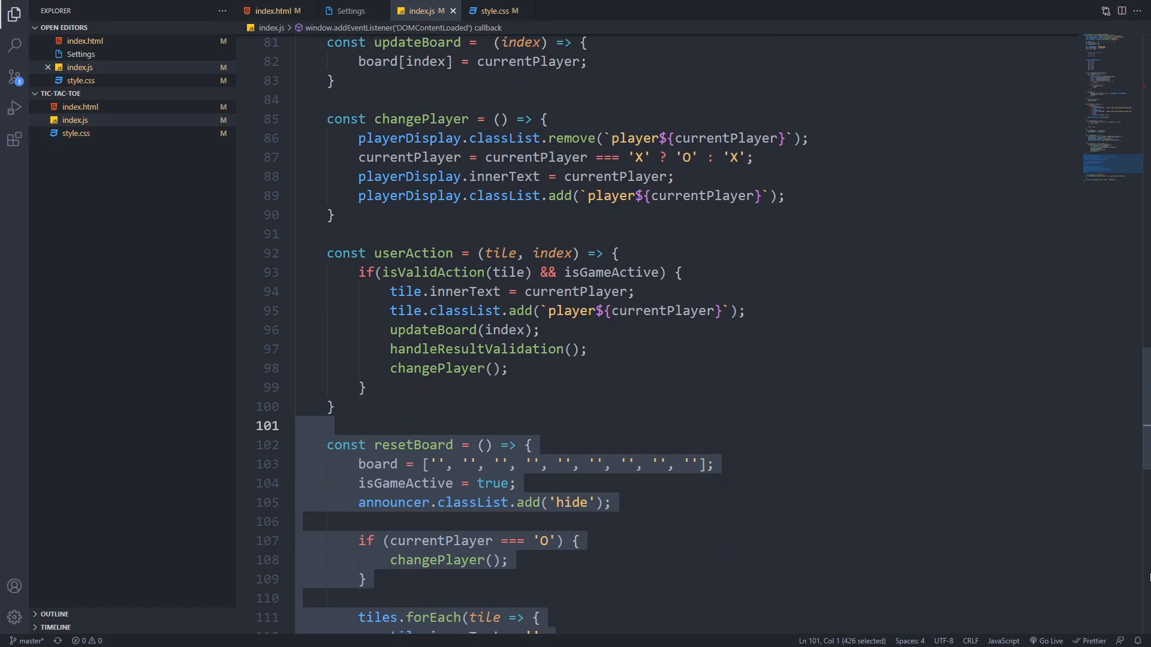
Write resetBoard to empty the board array, set isGameActive true and re-hide the announcer
scroll(down, 3)
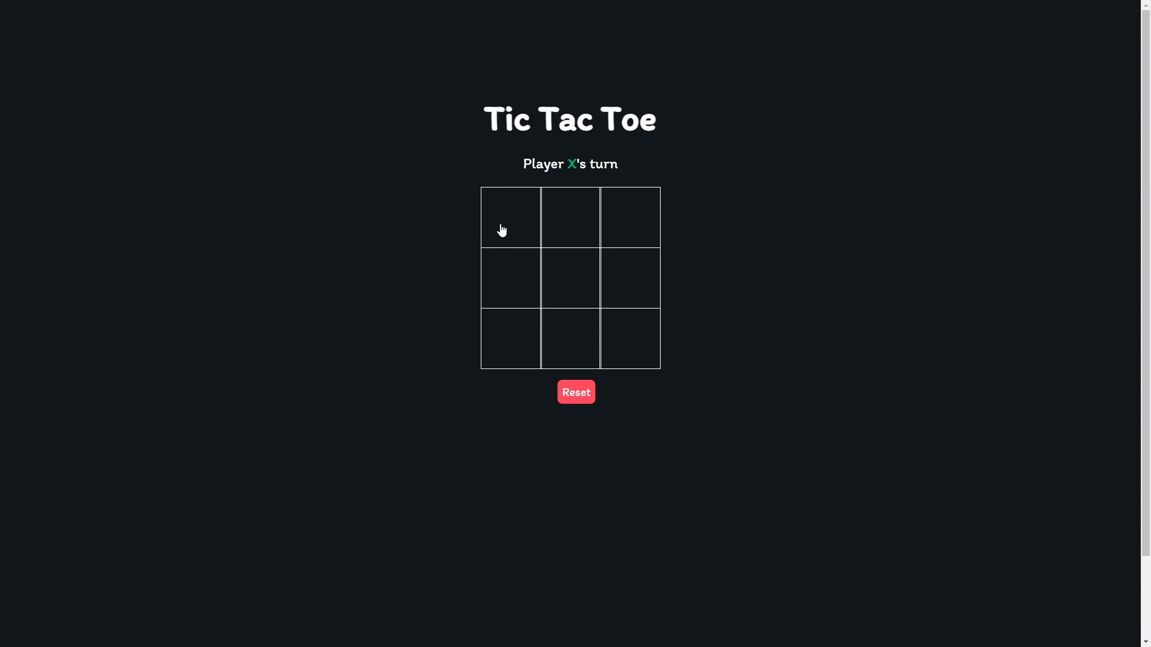
Play until X wins across the top row, then Reset the board for a new game
click(511, 217)
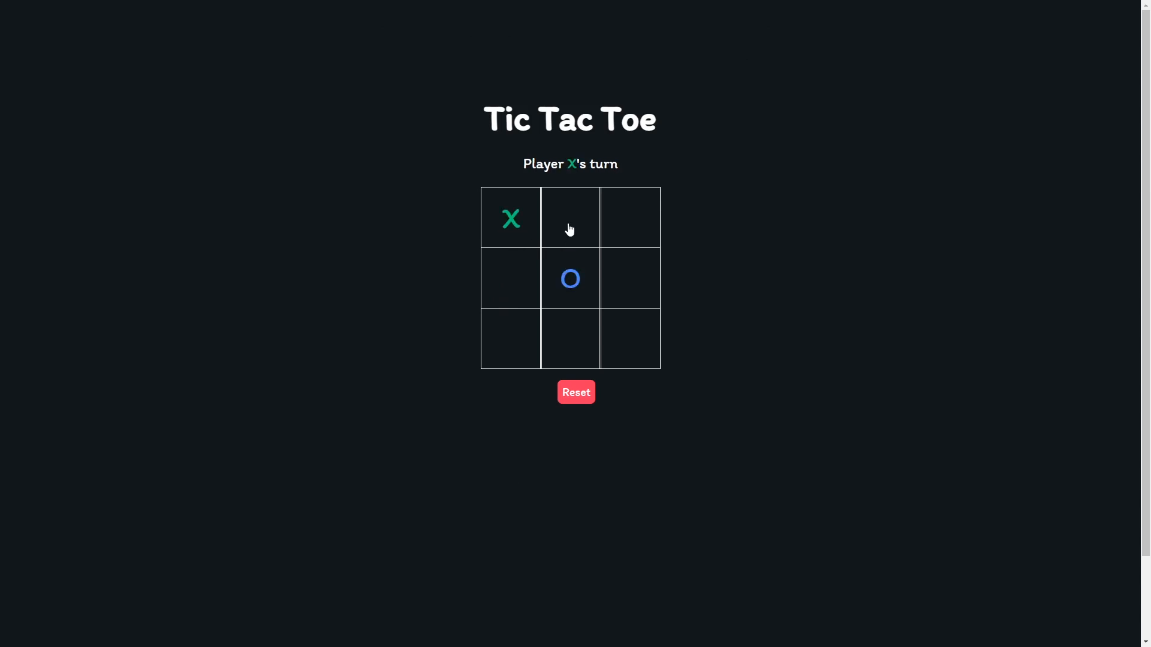
click(630, 218)
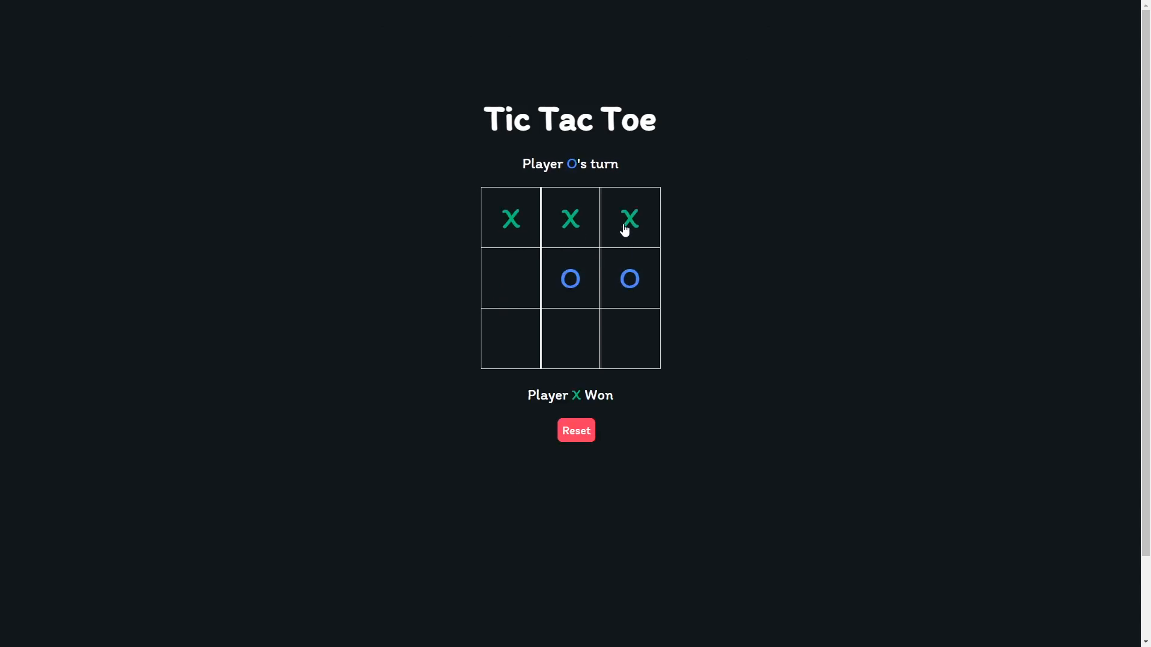
click(575, 430)
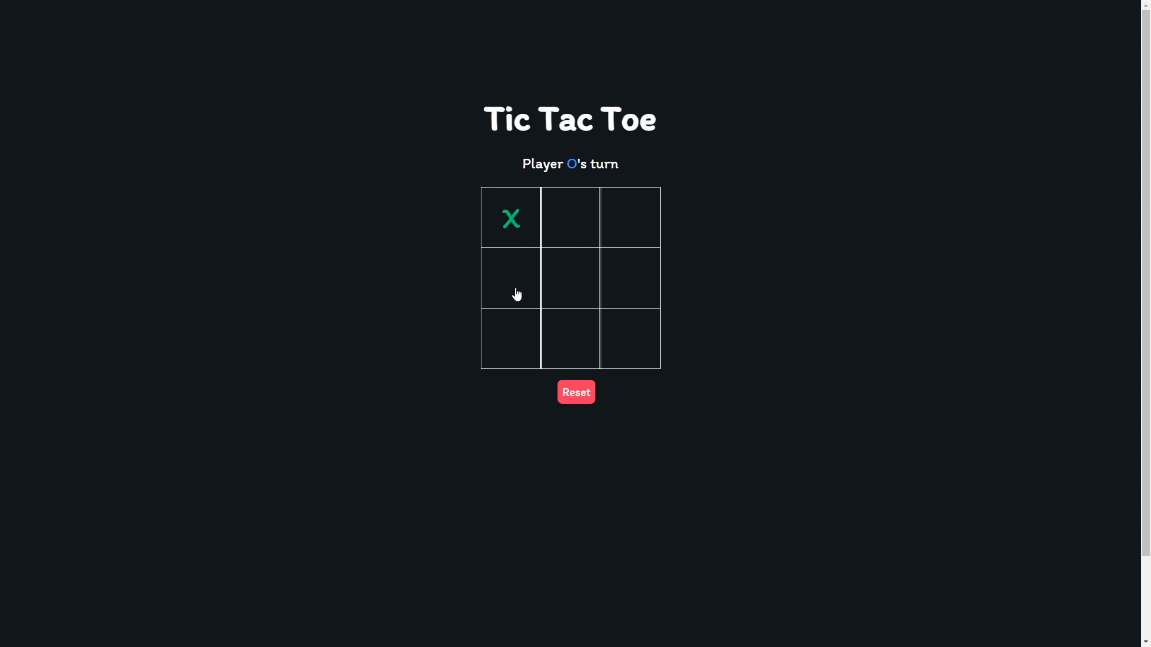